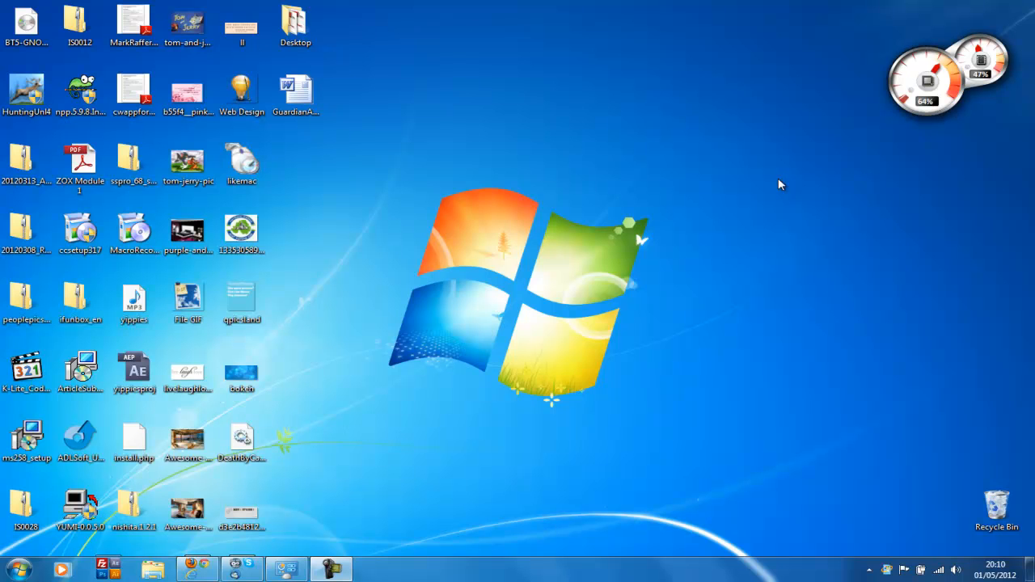
pyautogui.moveTo(578, 278)
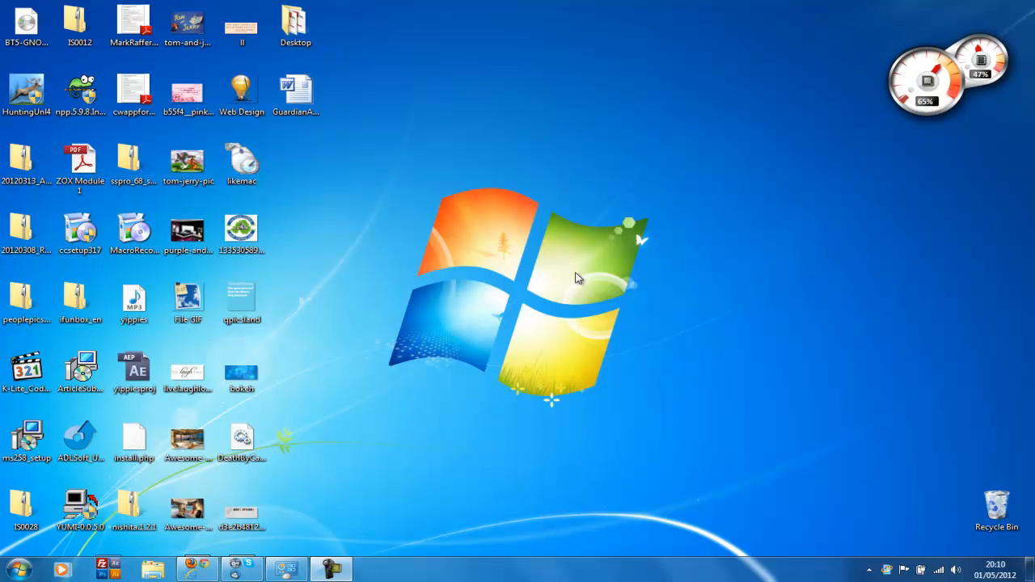
pyautogui.moveTo(661, 269)
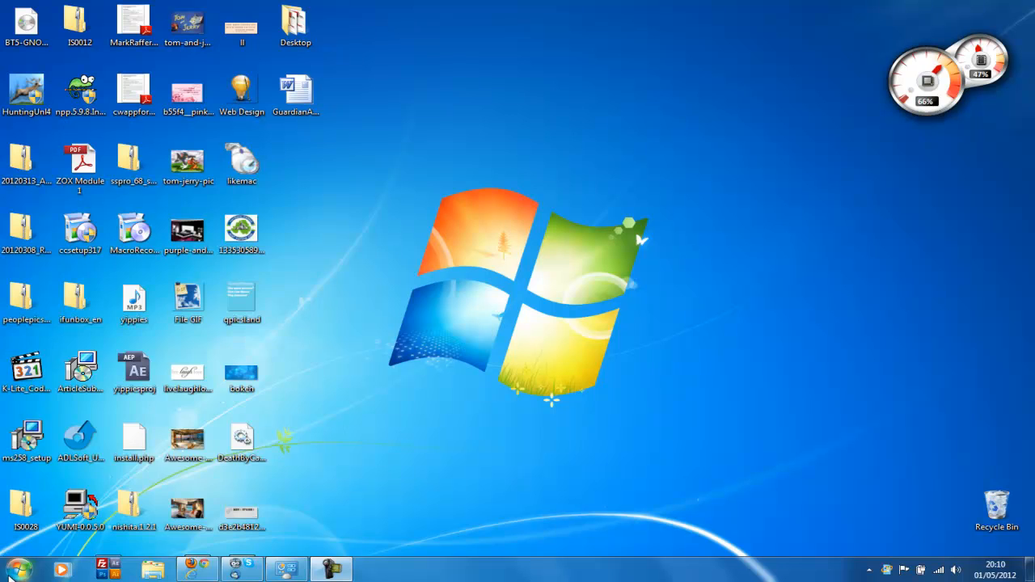
# - Launch Computer Management from the Start menu's Computer entry via Manage
pyautogui.click(15, 569)
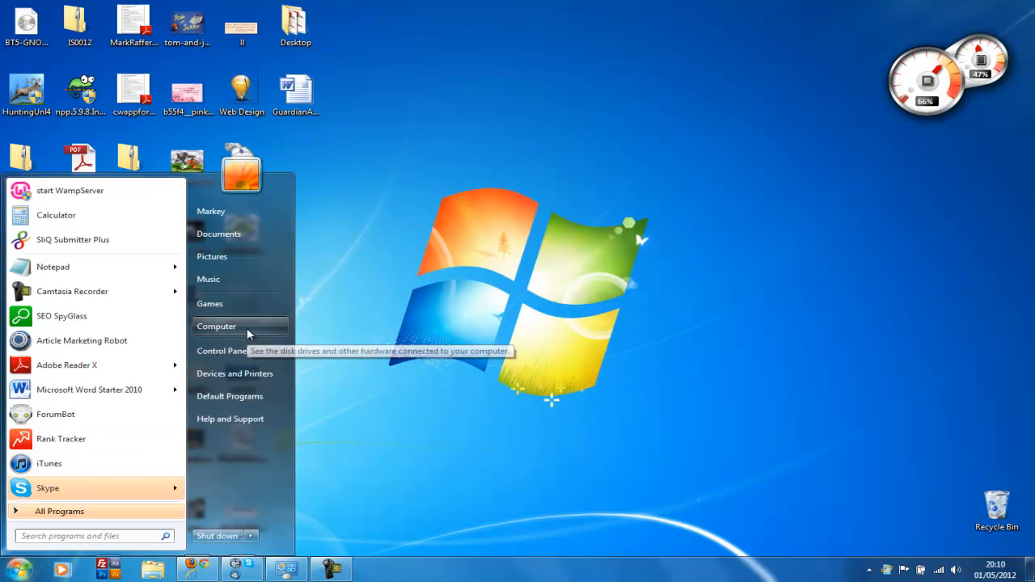
pyautogui.rightClick(216, 327)
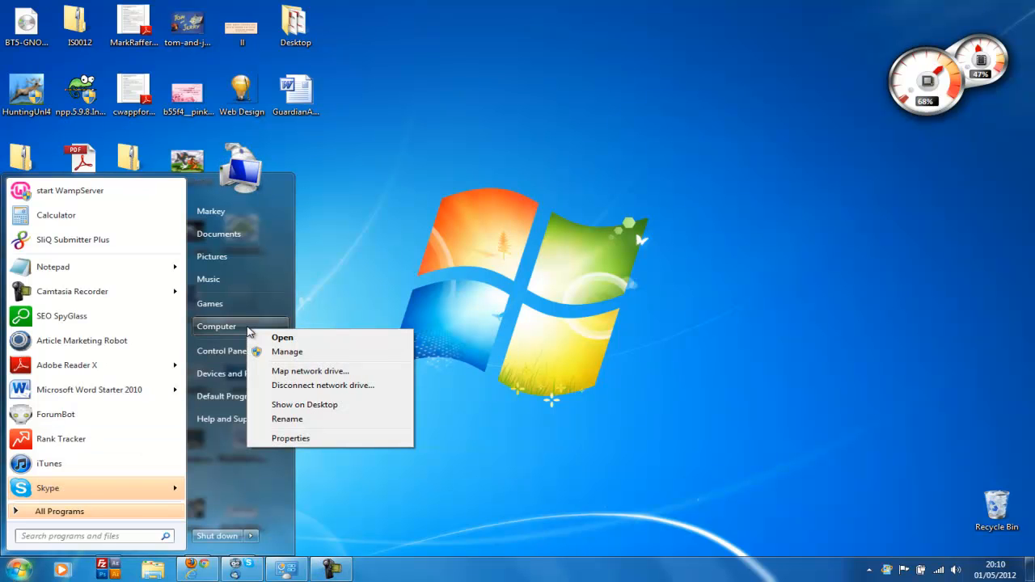
pyautogui.moveTo(281, 338)
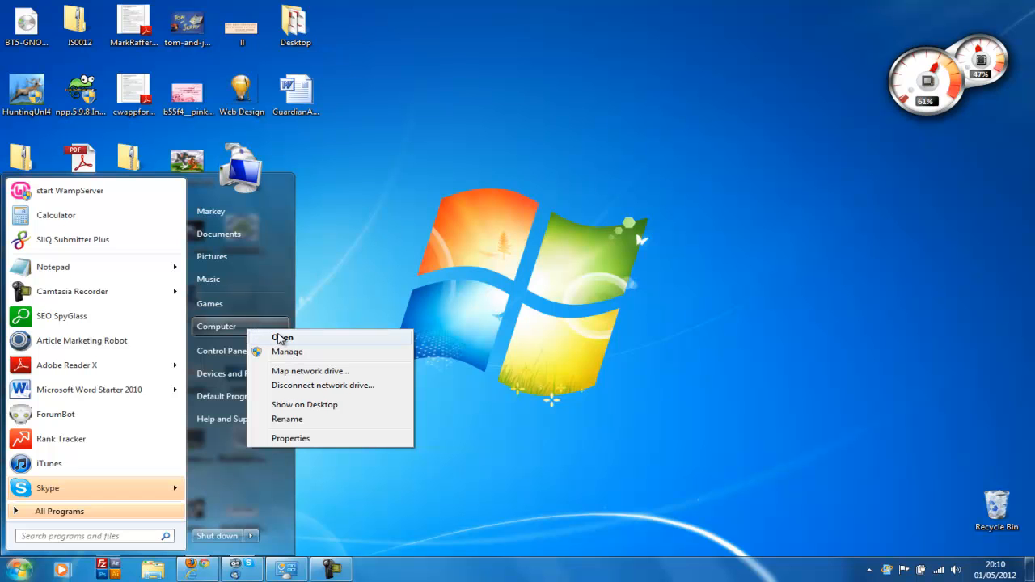
pyautogui.moveTo(304, 362)
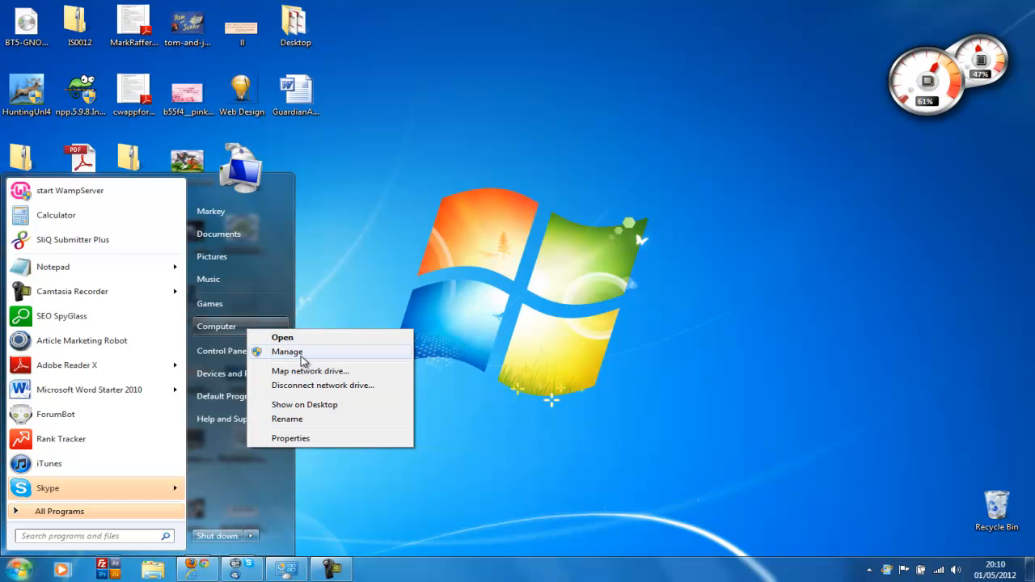
pyautogui.moveTo(477, 288)
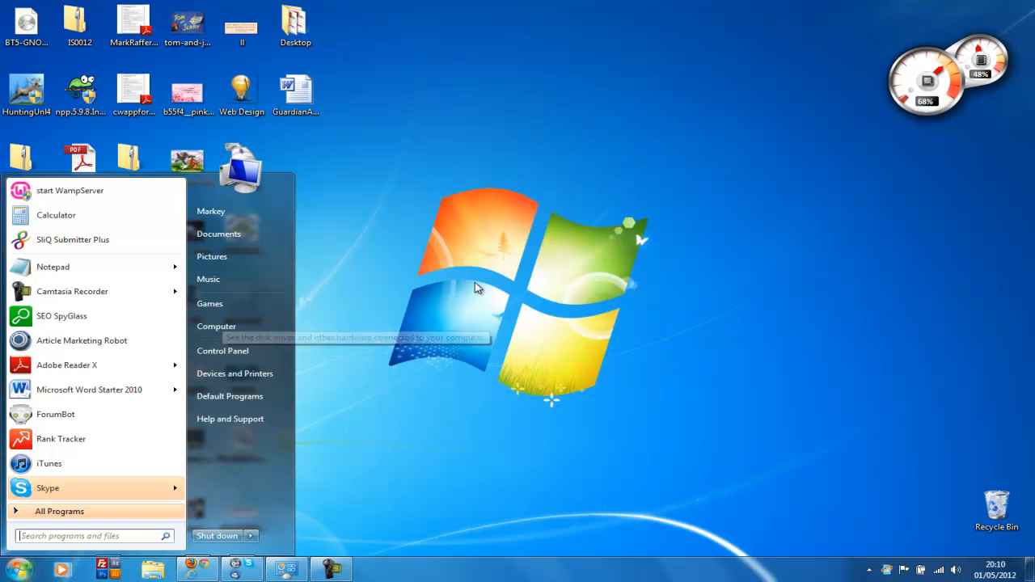
pyautogui.click(217, 326)
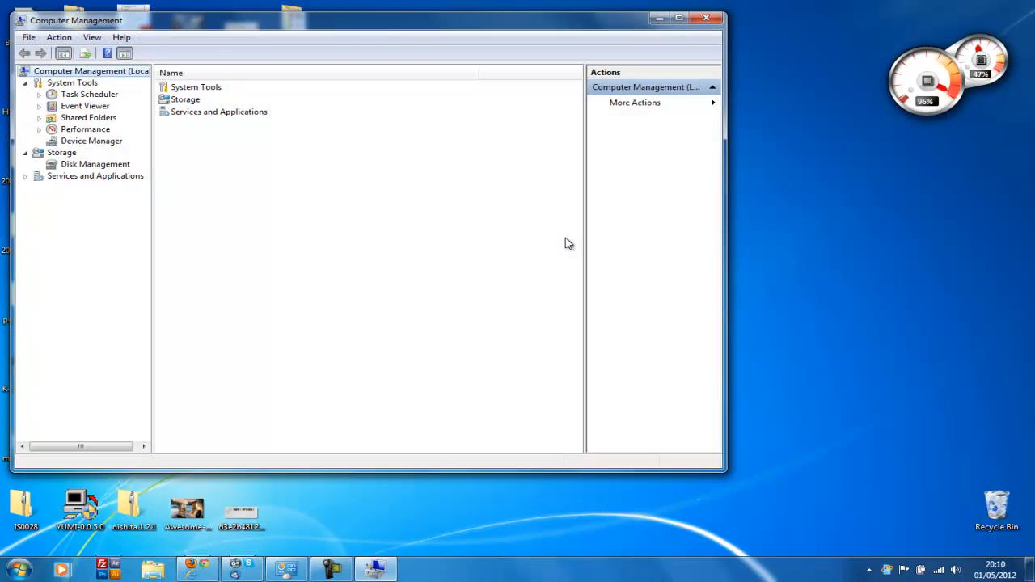
# - Show Disk Management under Storage, listing volumes C:, E:, D:, F: and System Reserved
pyautogui.click(95, 164)
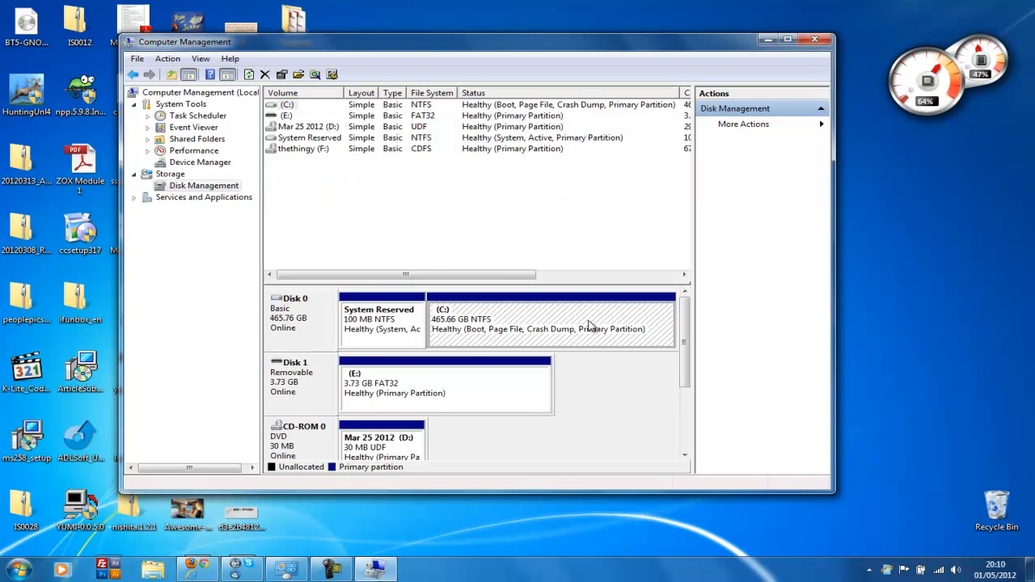
pyautogui.rightClick(550, 323)
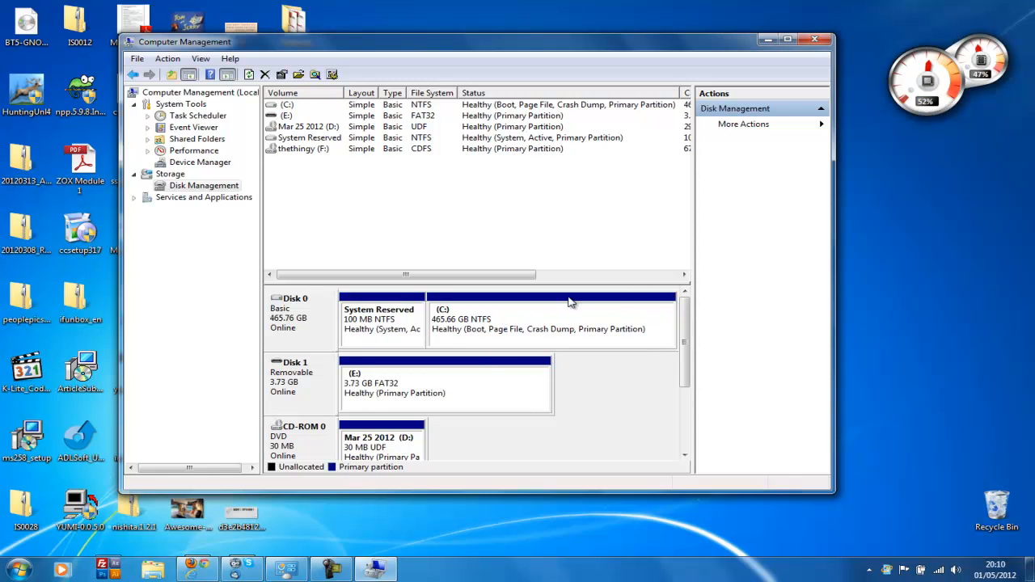
pyautogui.rightClick(549, 316)
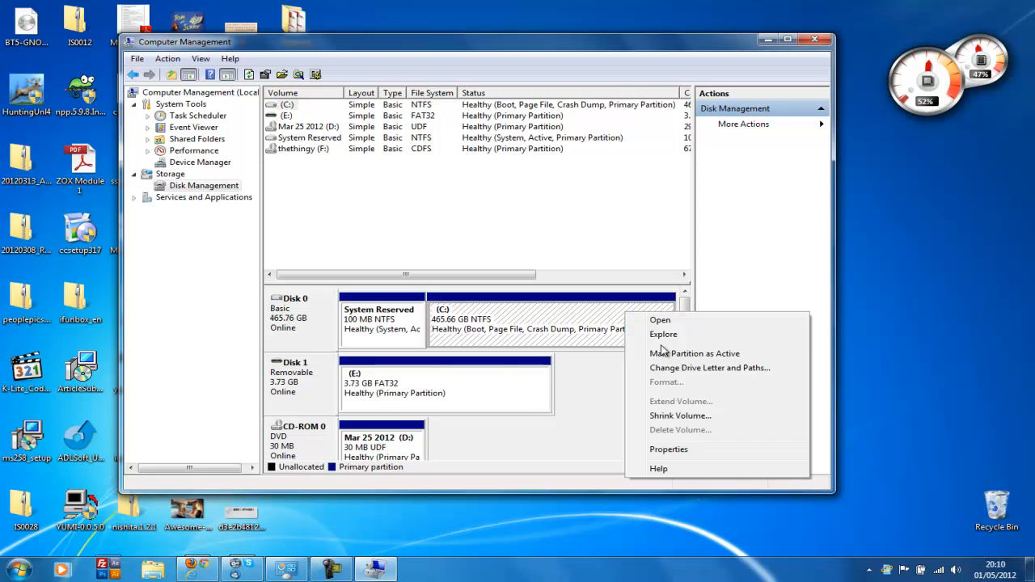
pyautogui.moveTo(703, 353)
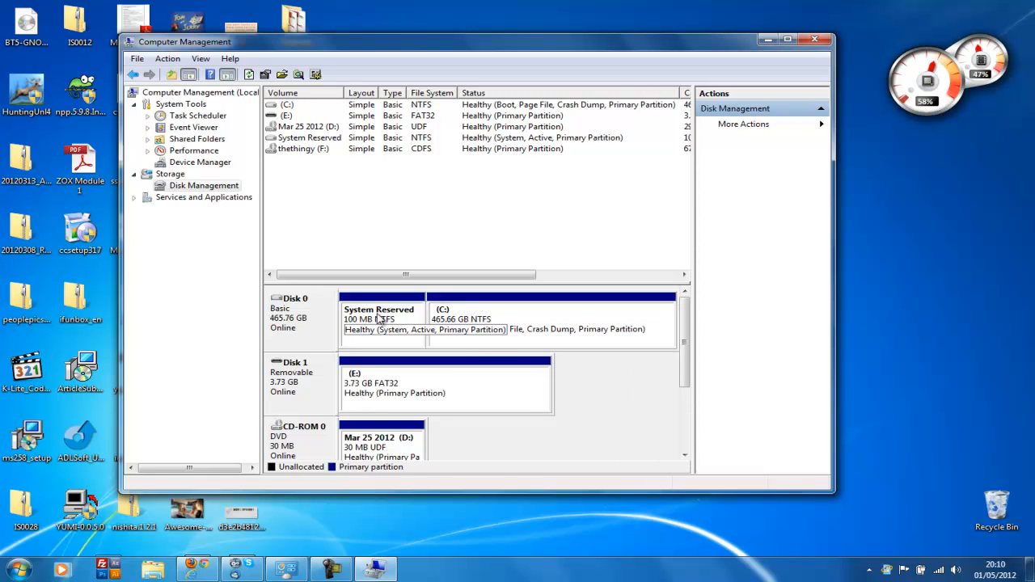
pyautogui.rightClick(382, 323)
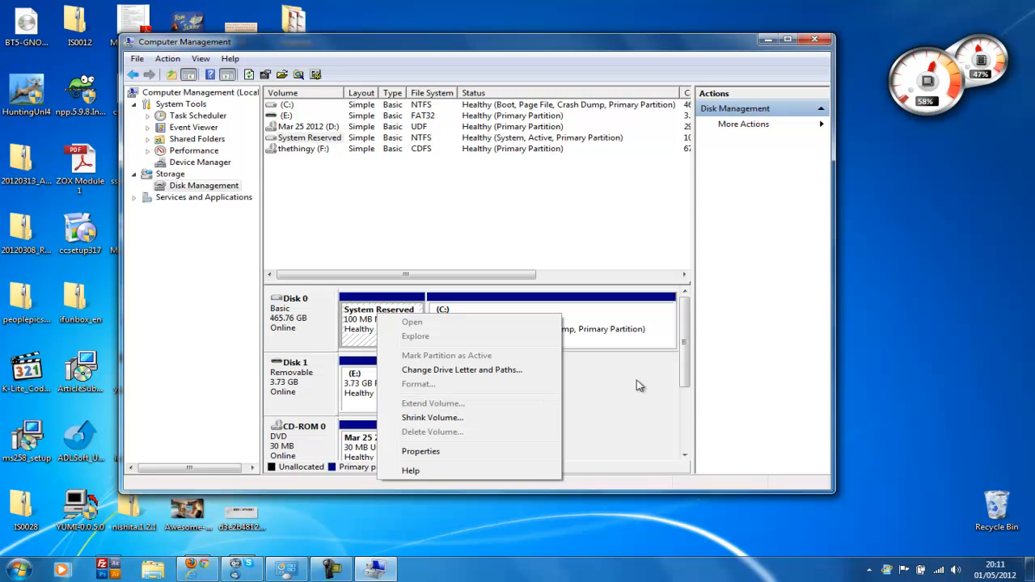
pyautogui.click(638, 385)
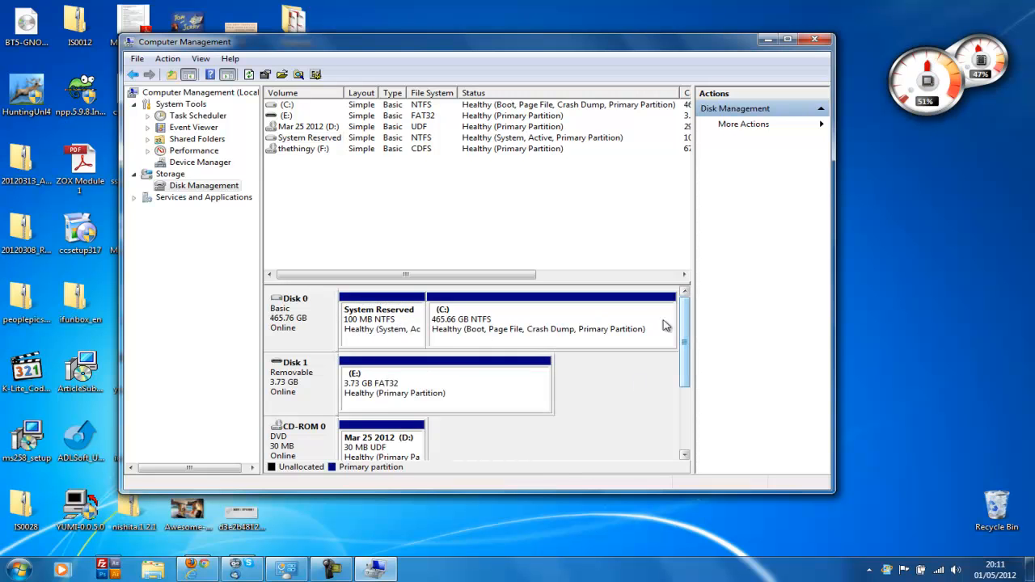
pyautogui.moveTo(666, 354)
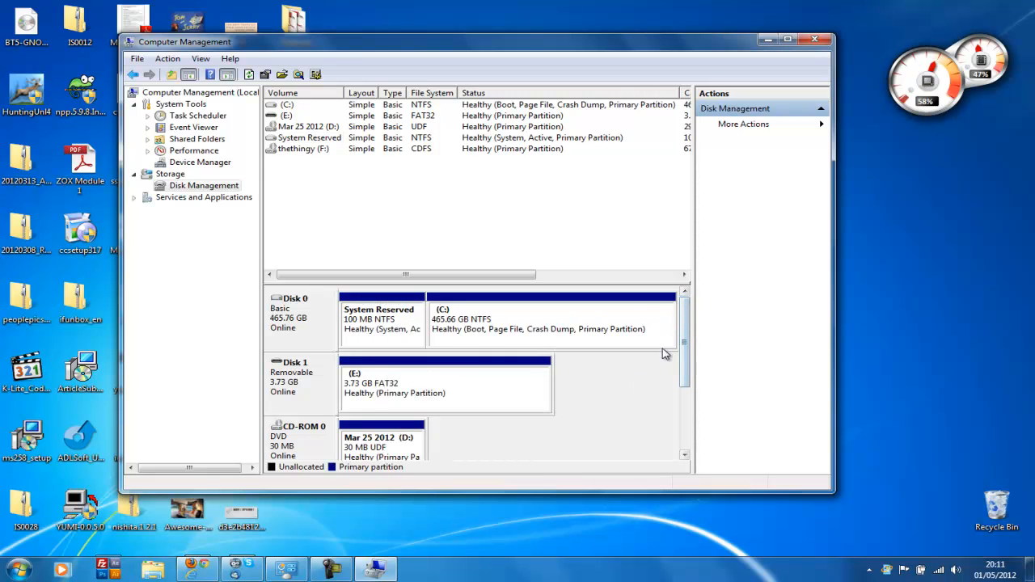
pyautogui.moveTo(407, 327)
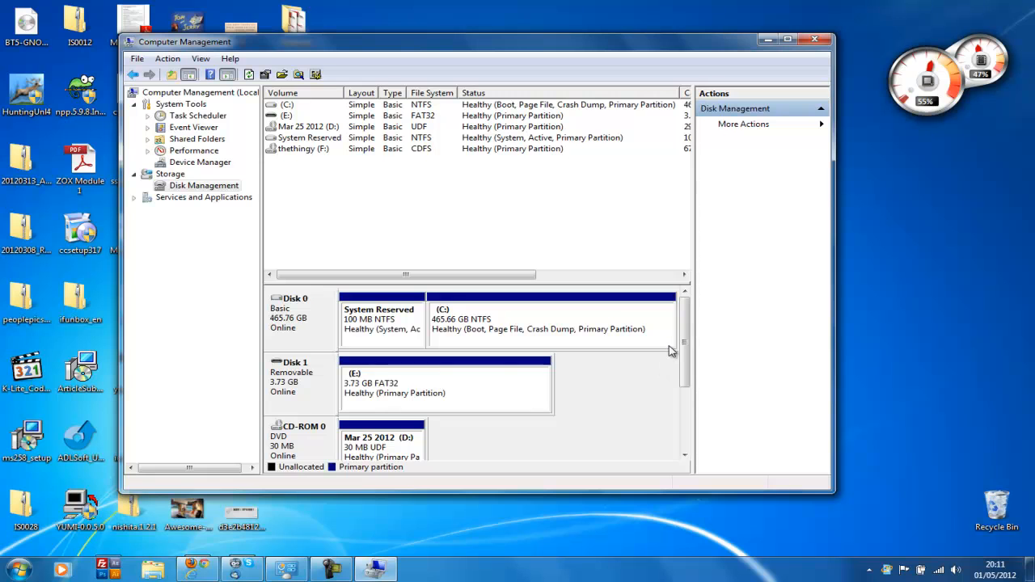
pyautogui.moveTo(650, 320)
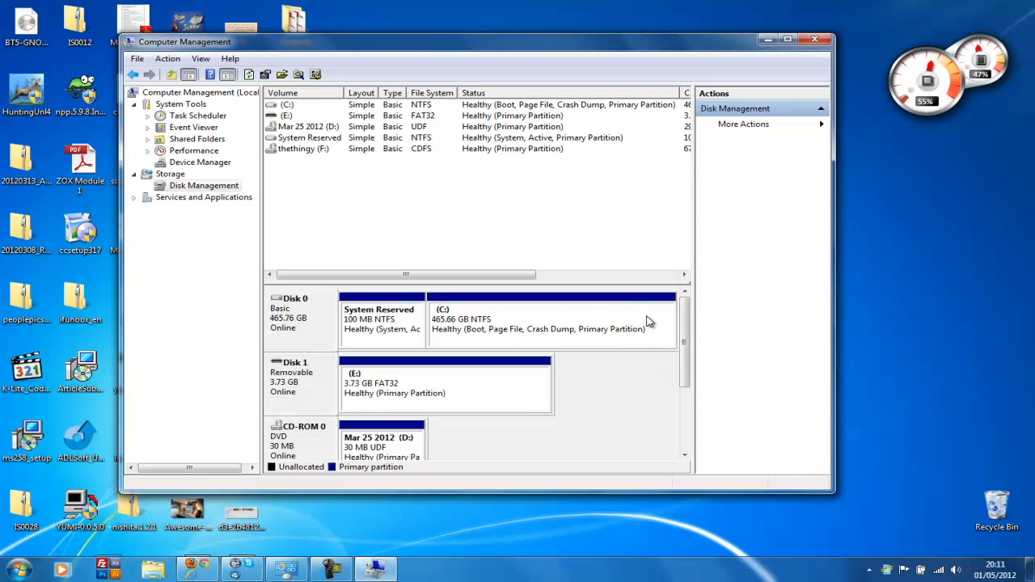
pyautogui.moveTo(362, 326)
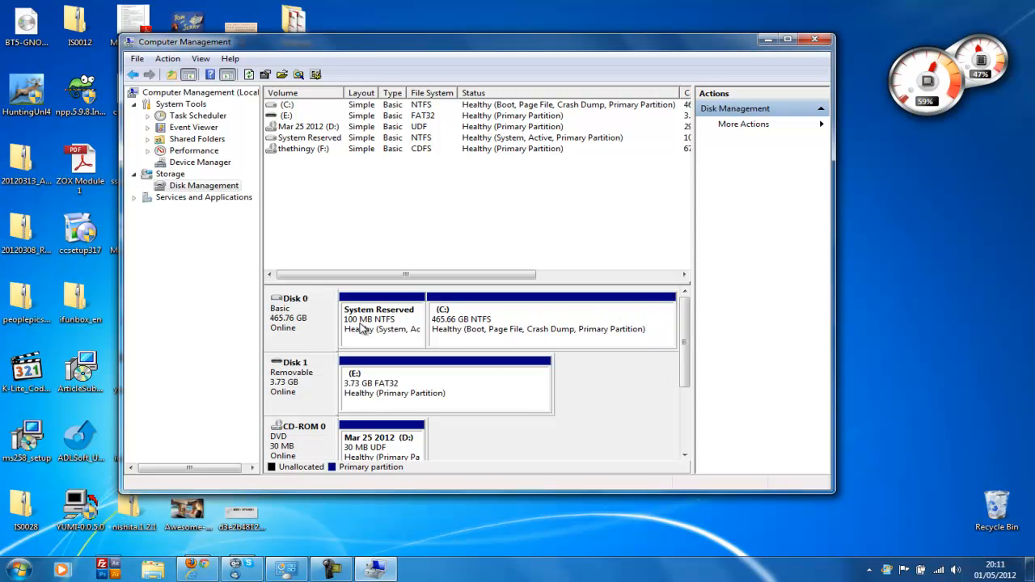
pyautogui.moveTo(663, 323)
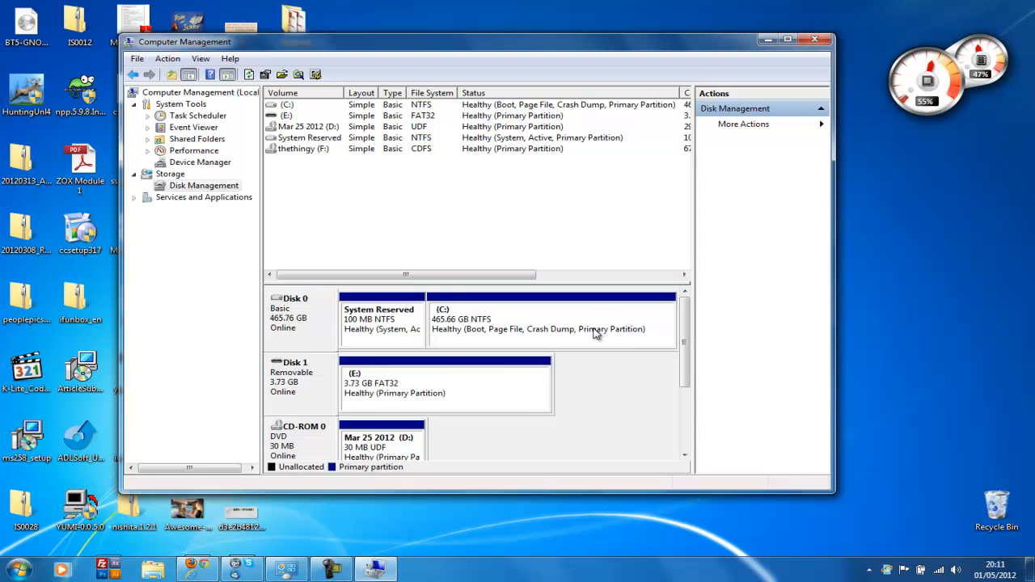
pyautogui.moveTo(609, 397)
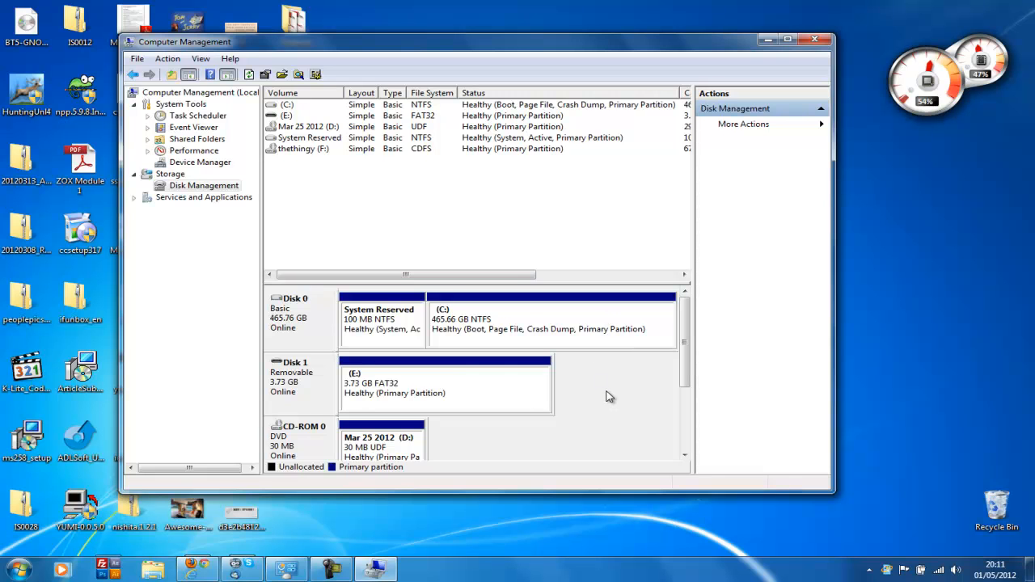